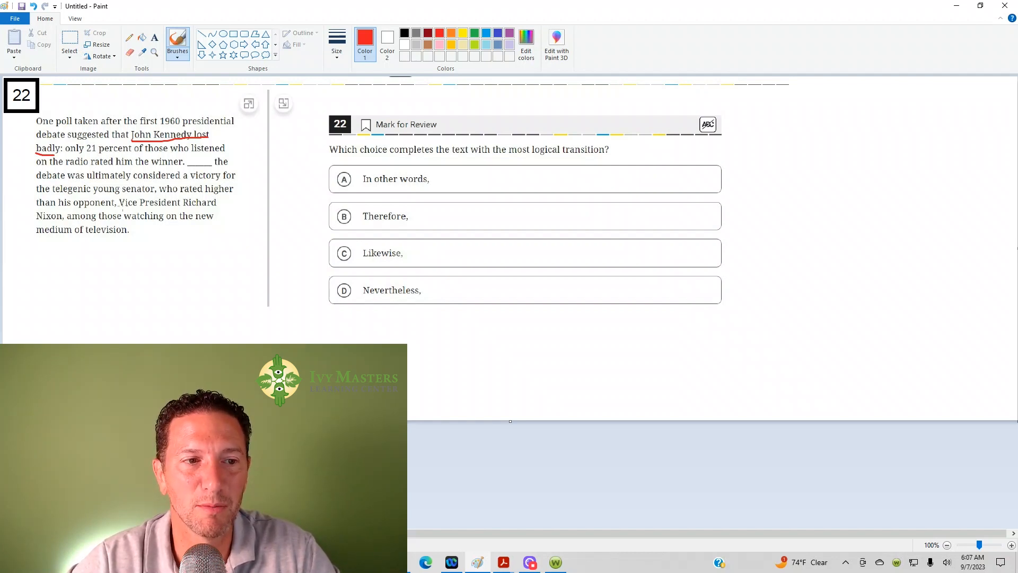
Underline 'young senator' and 'watching on the new' in red within the 1960 debate passage
drag(95, 196, 153, 197)
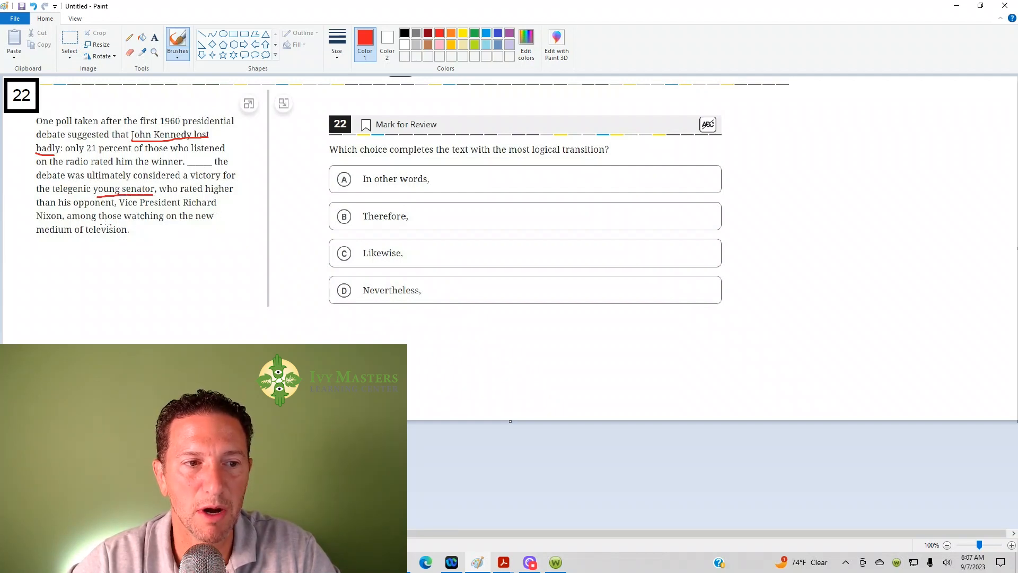
drag(123, 222, 212, 223)
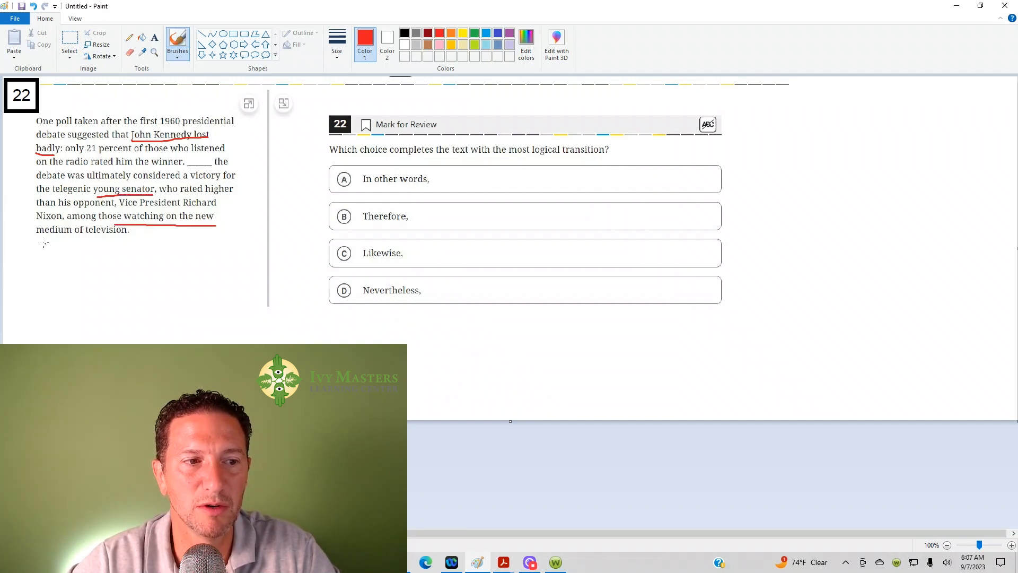
drag(31, 238, 128, 239)
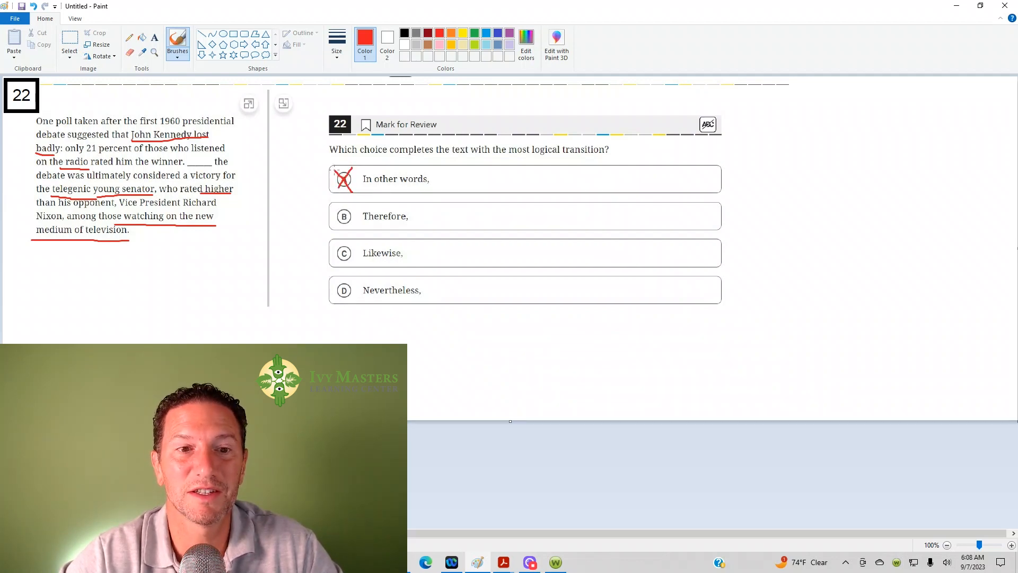
Cross out answer choices B and C with red X marks, leaving only D unmarked
click(343, 213)
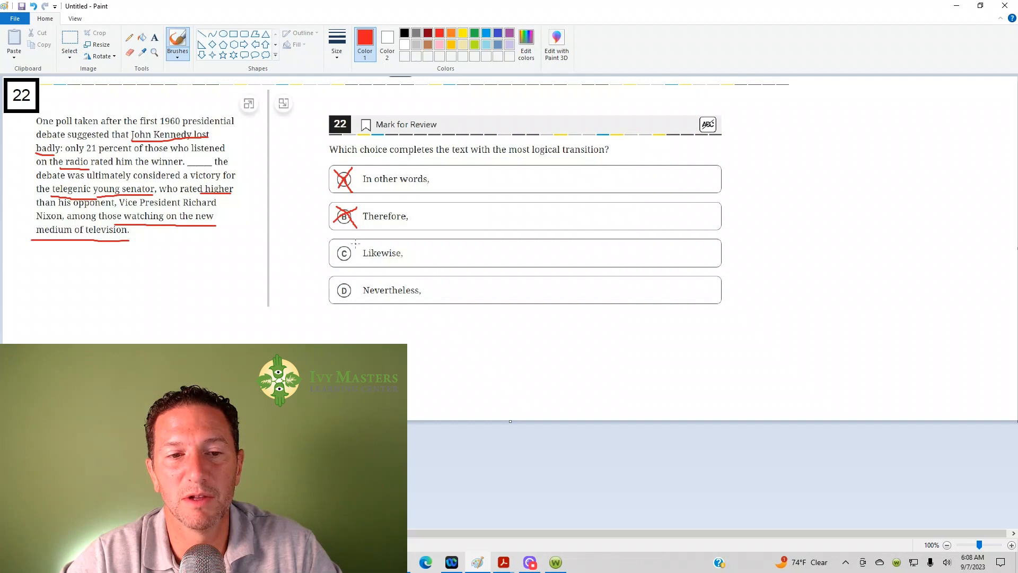
click(344, 253)
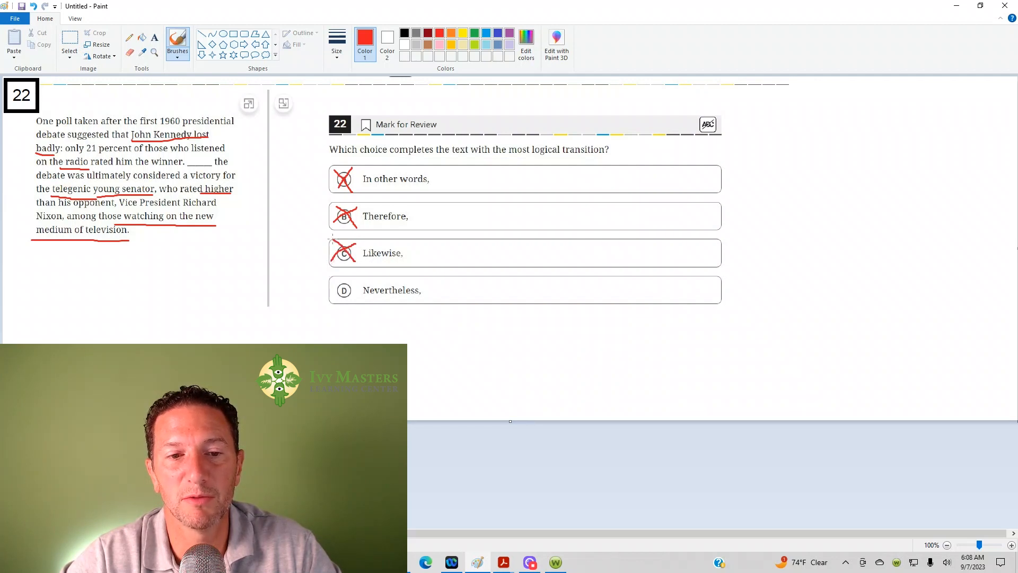